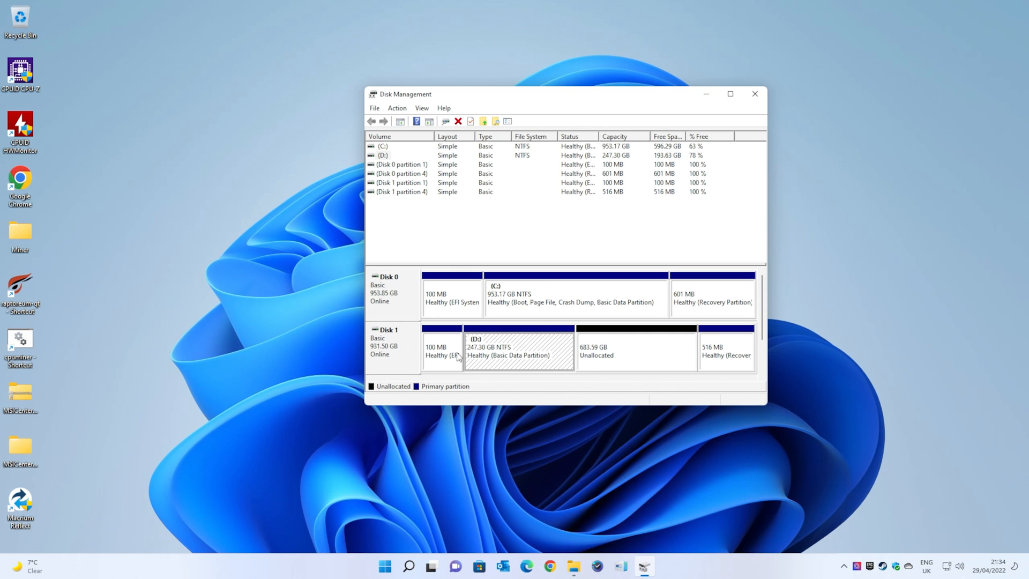
{"action": "mouse_move", "coordinate": [466, 361]}
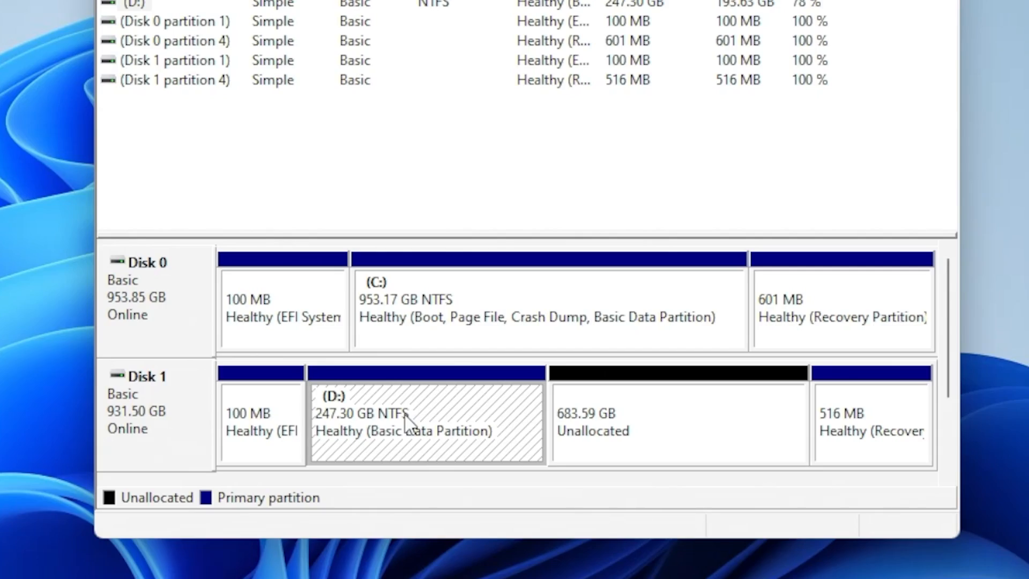
{"action": "mouse_move", "coordinate": [830, 433]}
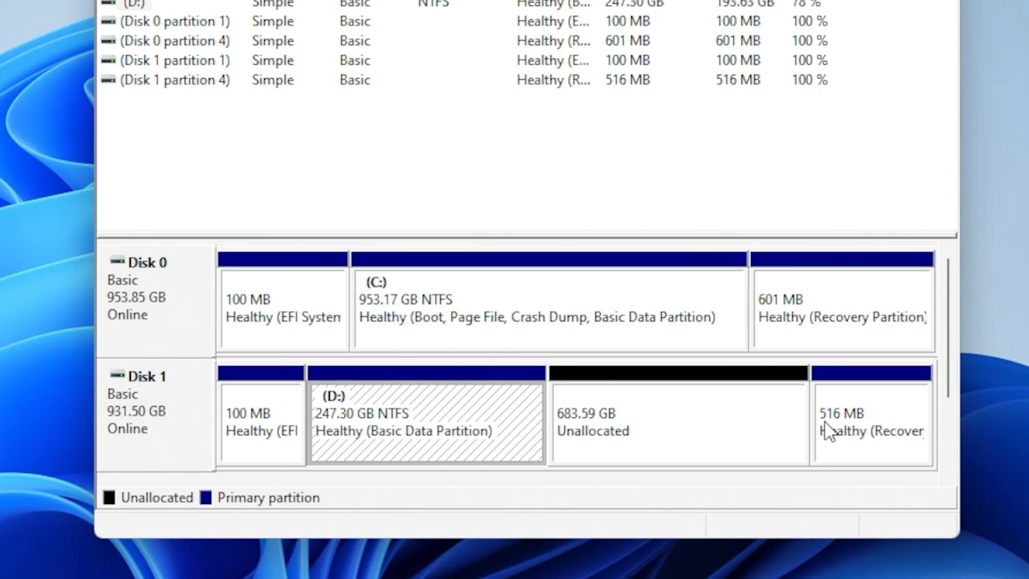
{"action": "mouse_move", "coordinate": [269, 426]}
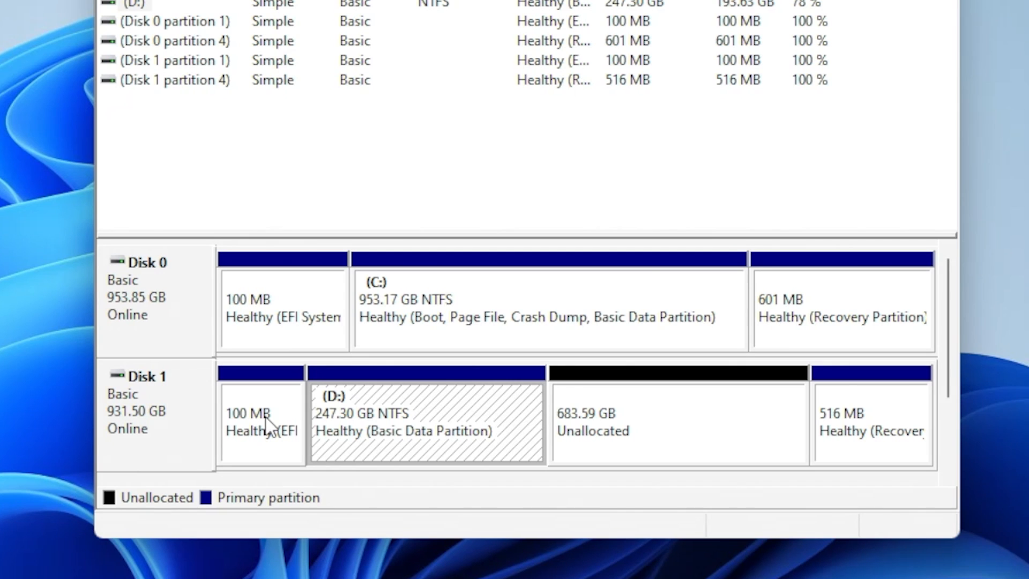
{"action": "mouse_move", "coordinate": [476, 432]}
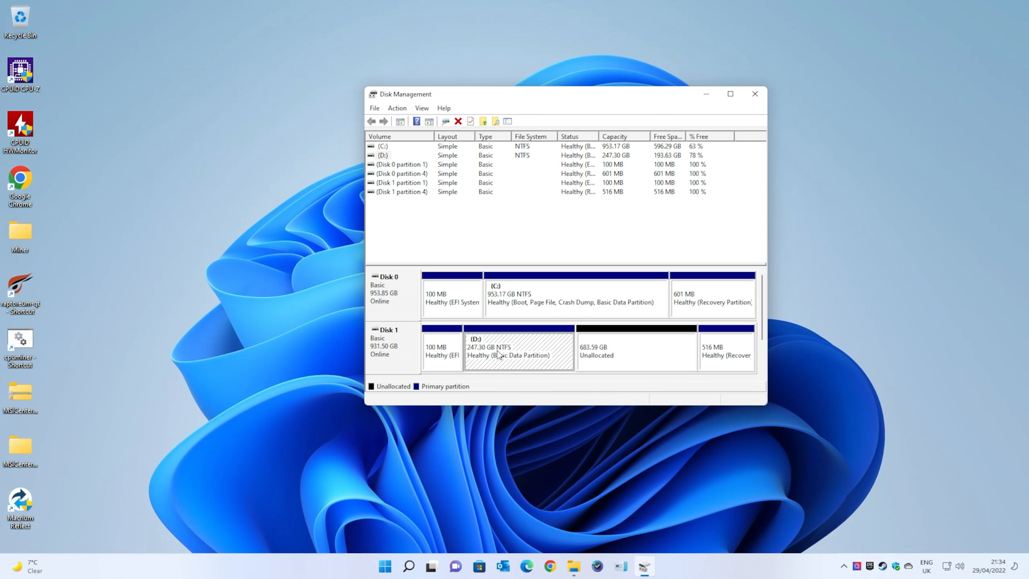
Delete the D: volume on Disk 1, confirming the data loss warning
{"action": "right_click", "coordinate": [518, 351]}
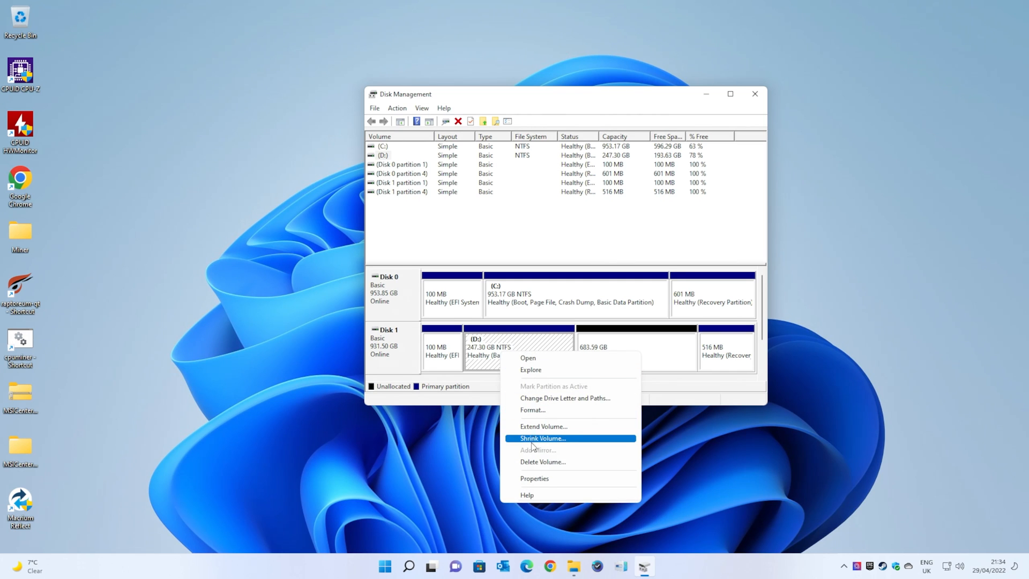
{"action": "left_click", "coordinate": [541, 462]}
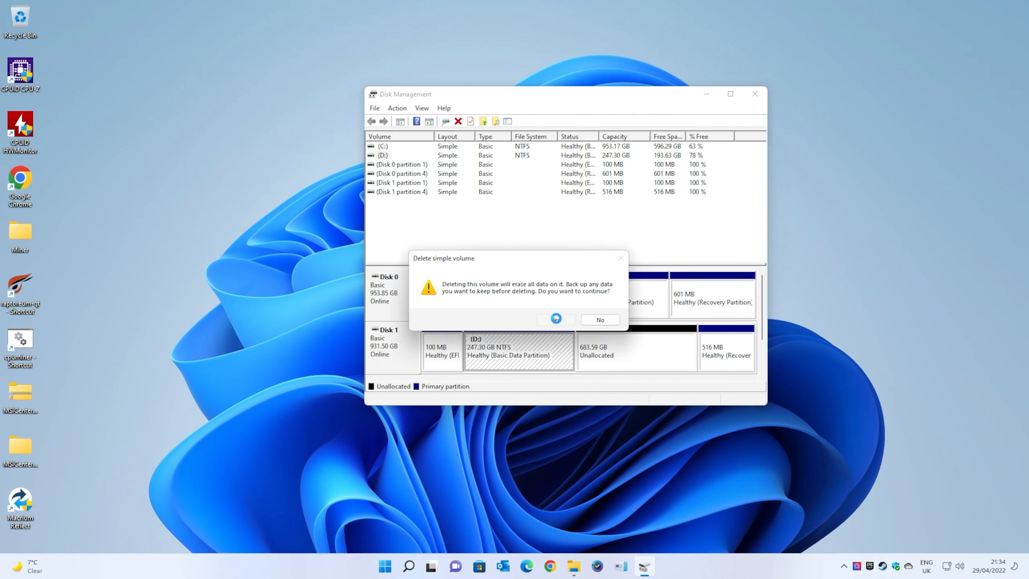
{"action": "left_click", "coordinate": [554, 320]}
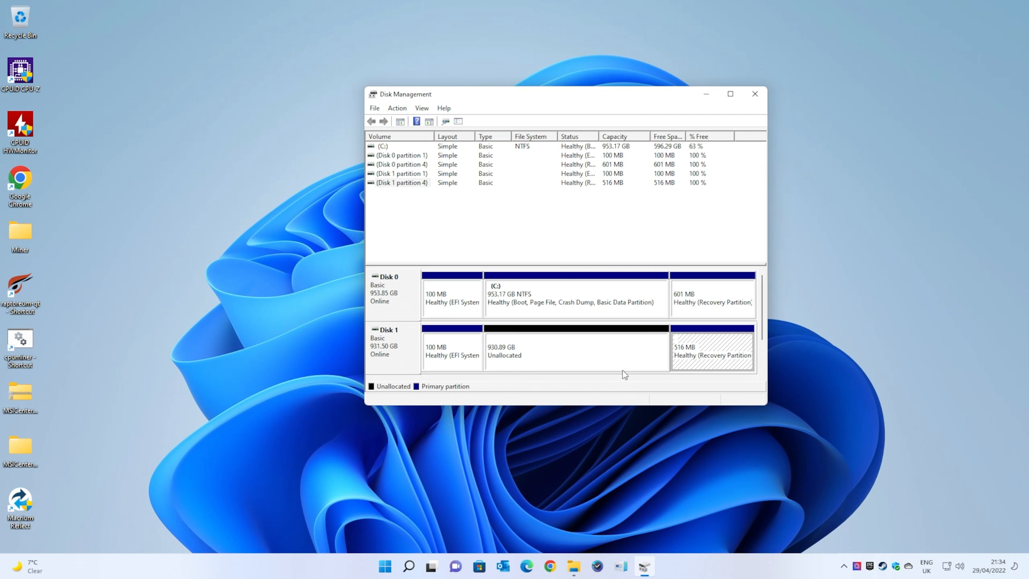
{"action": "right_click", "coordinate": [451, 351]}
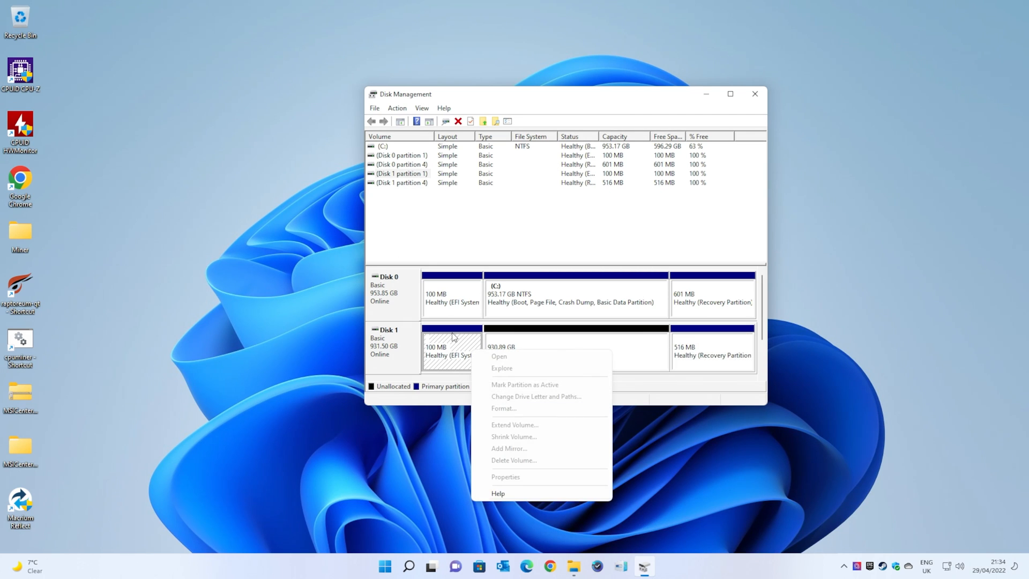
{"action": "mouse_move", "coordinate": [704, 357]}
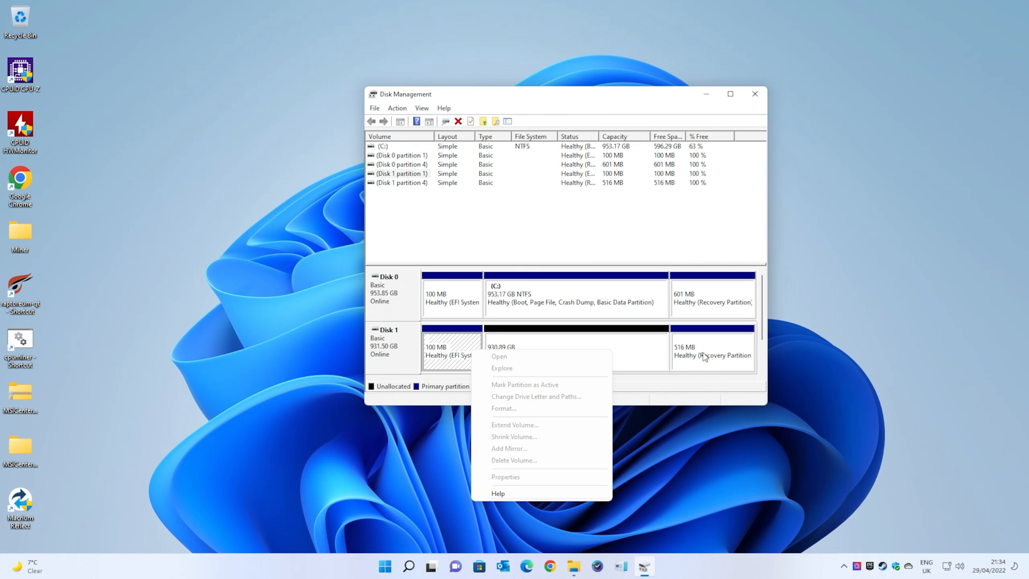
{"action": "mouse_move", "coordinate": [477, 348]}
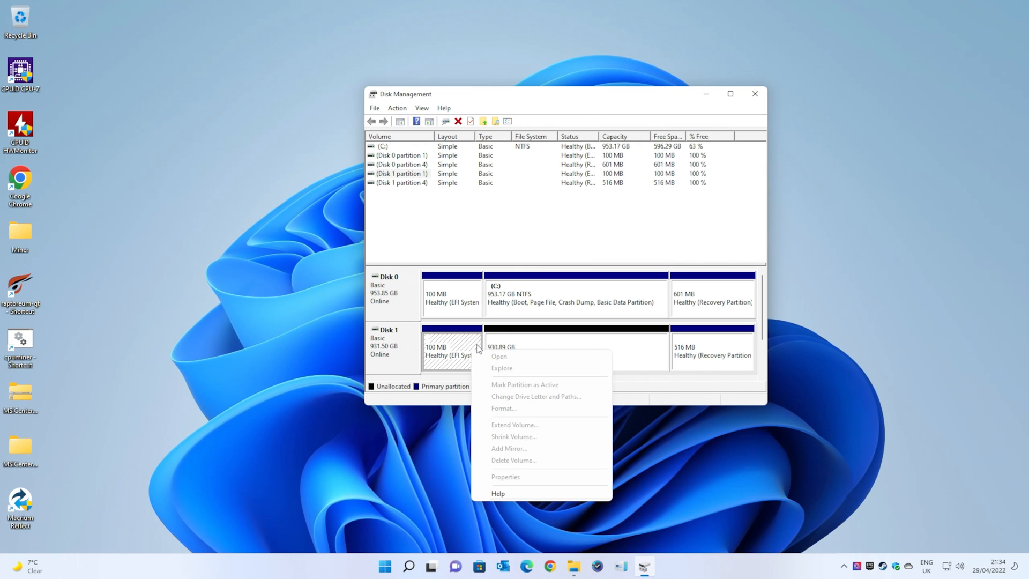
{"action": "mouse_move", "coordinate": [695, 351]}
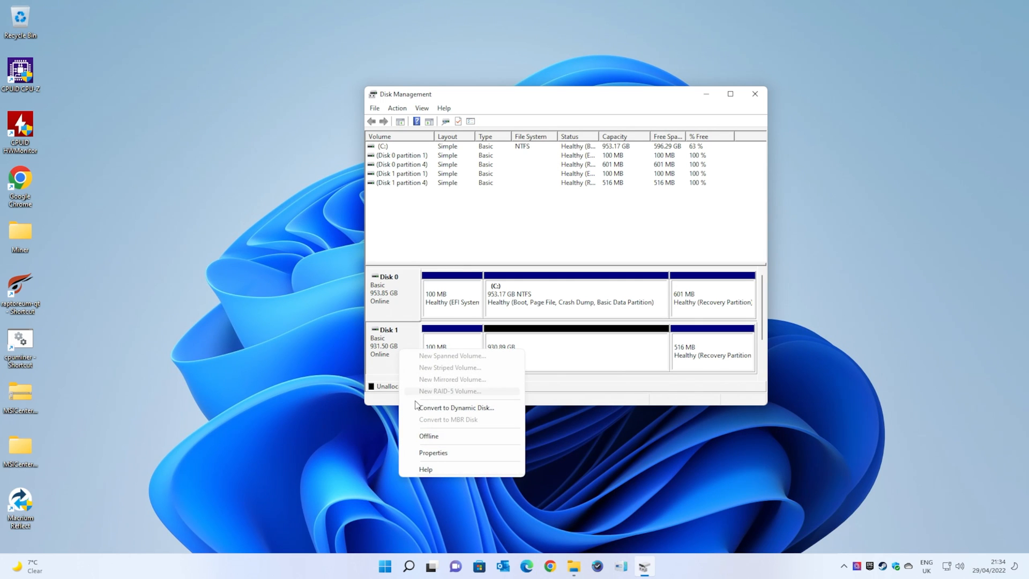
{"action": "mouse_move", "coordinate": [455, 407]}
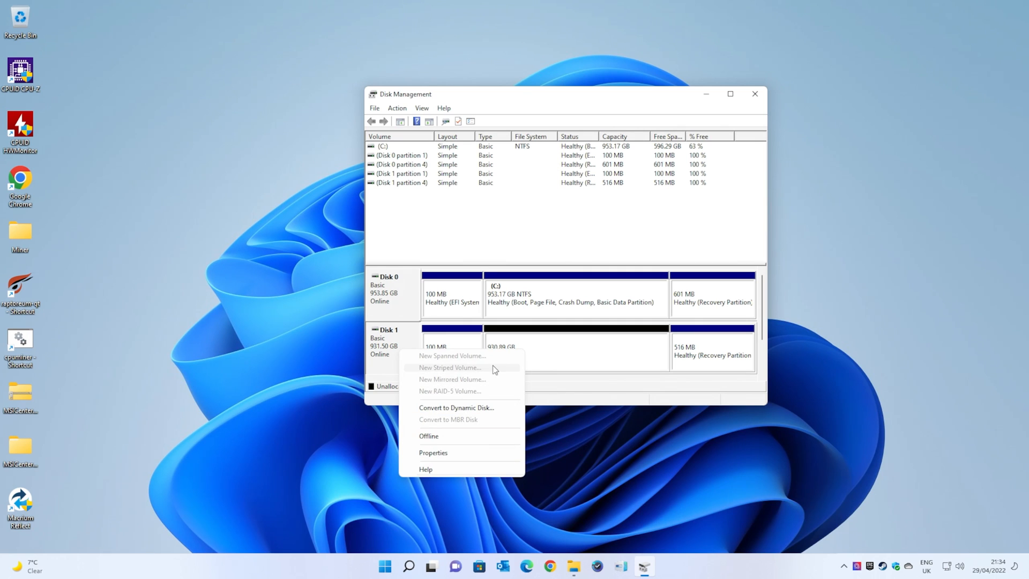
{"action": "left_click", "coordinate": [413, 533]}
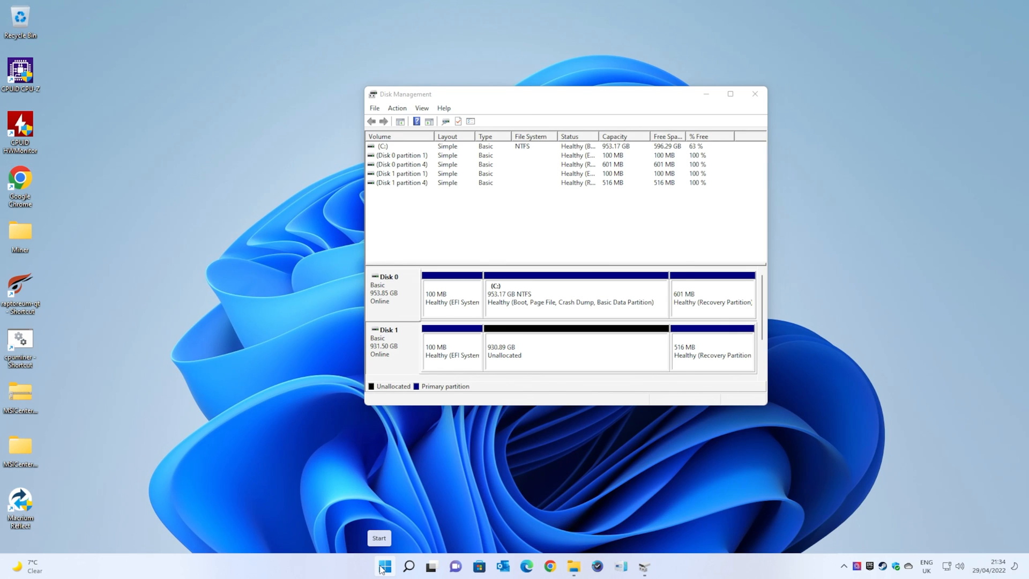
Search the Start menu for cmd and launch Command Prompt as administrator
{"action": "left_click", "coordinate": [385, 566]}
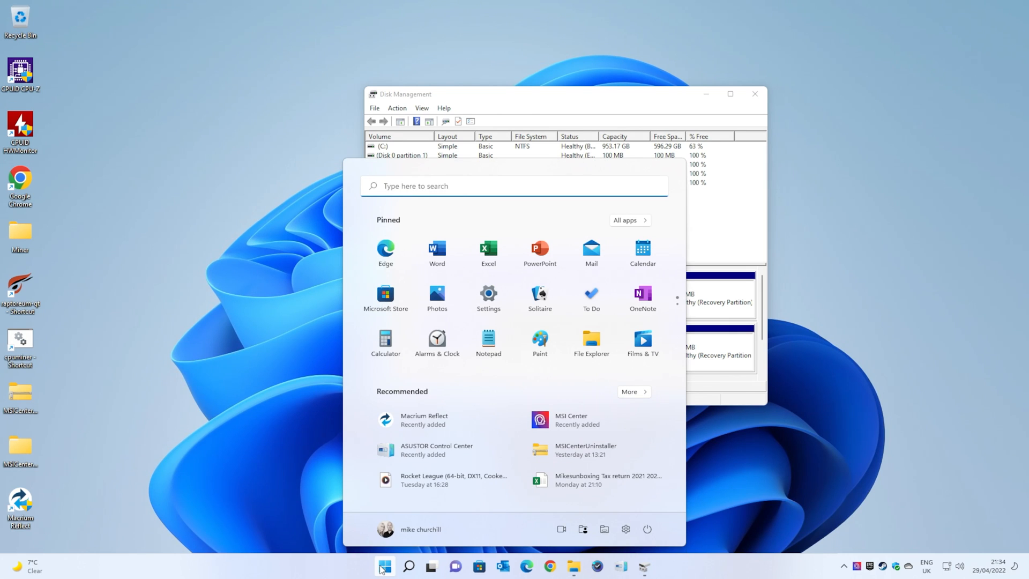
{"action": "left_click", "coordinate": [407, 565]}
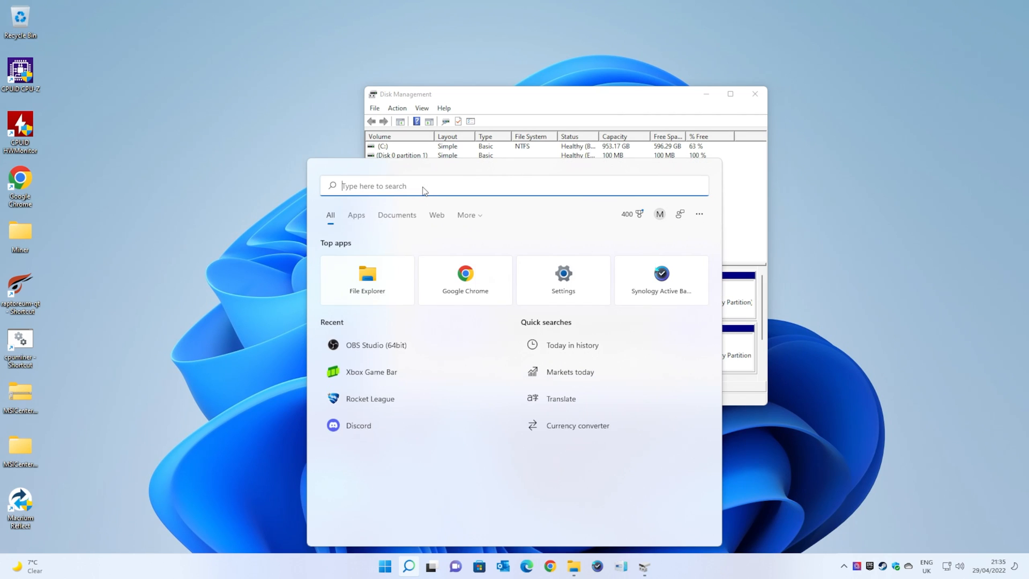
{"action": "type", "text": "cm"}
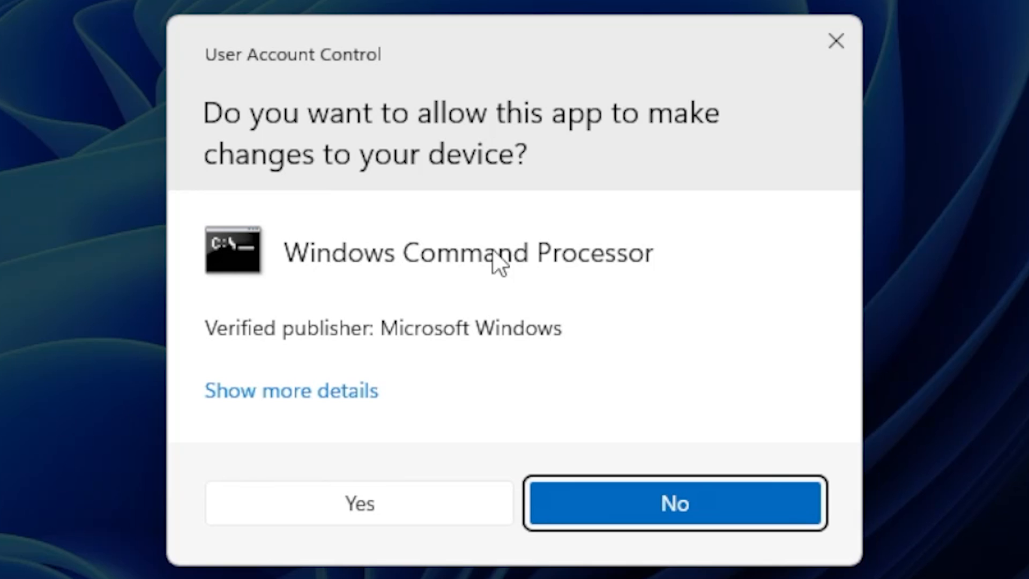
Approve the UAC prompt and start diskpart in the admin Command Prompt
{"action": "left_click", "coordinate": [358, 503]}
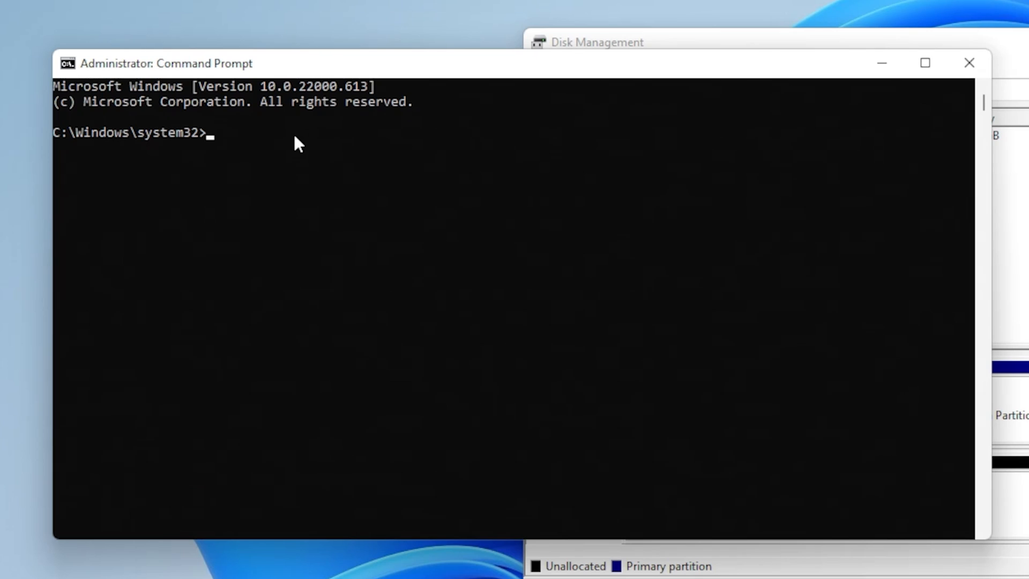
{"action": "type", "text": "diskpart"}
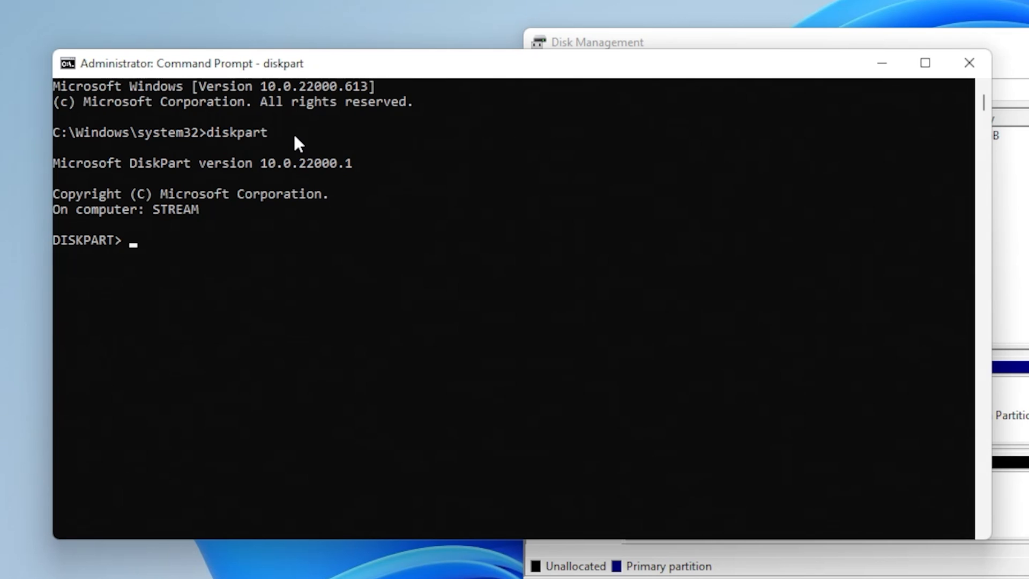
Run list disk to show Disk 0 (953 GB) and Disk 1 (931 GB)
{"action": "type", "text": "list"}
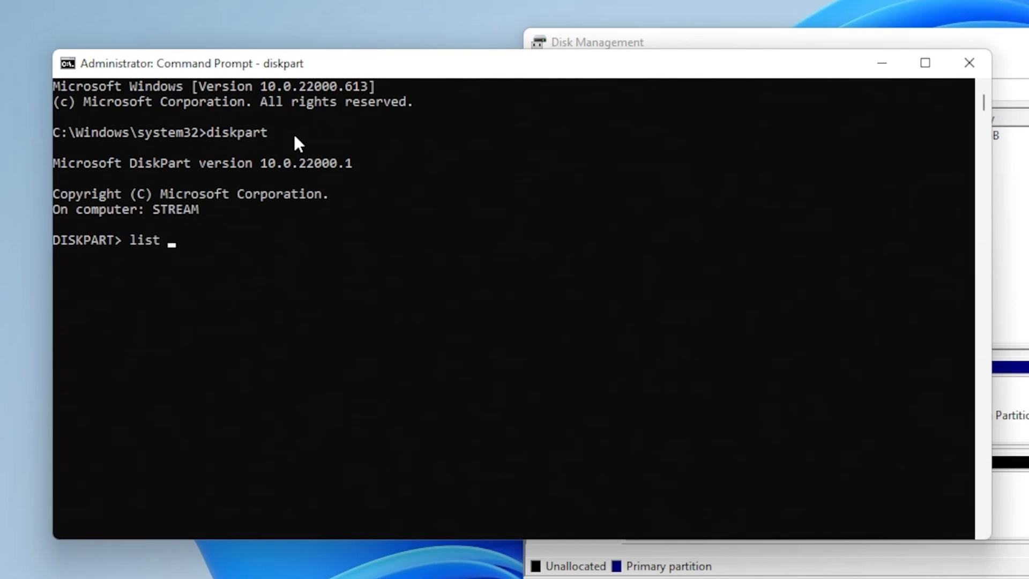
{"action": "type", "text": "disk"}
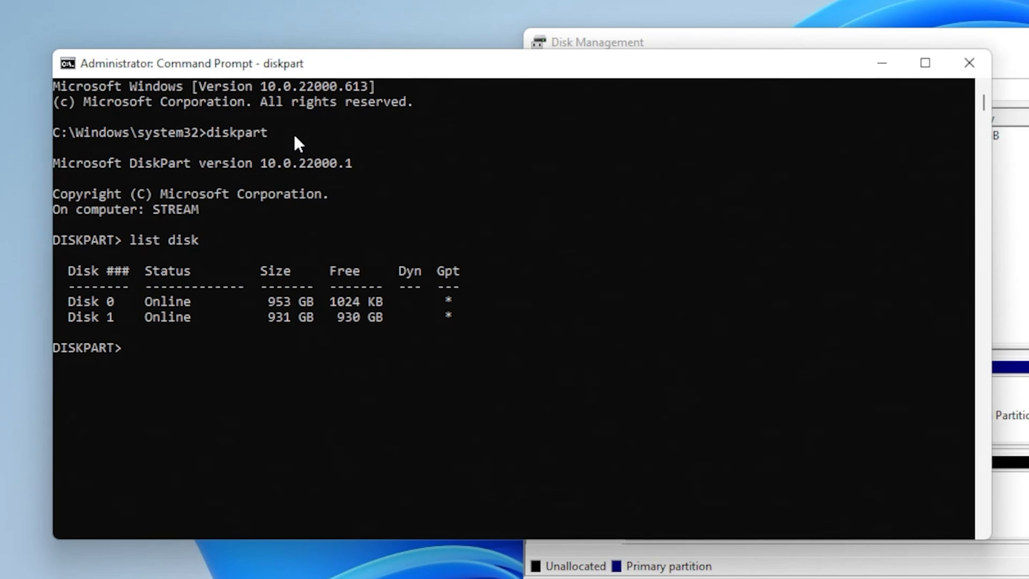
Select disk 1 in DiskPart and run clean to wipe it
{"action": "type", "text": "s"}
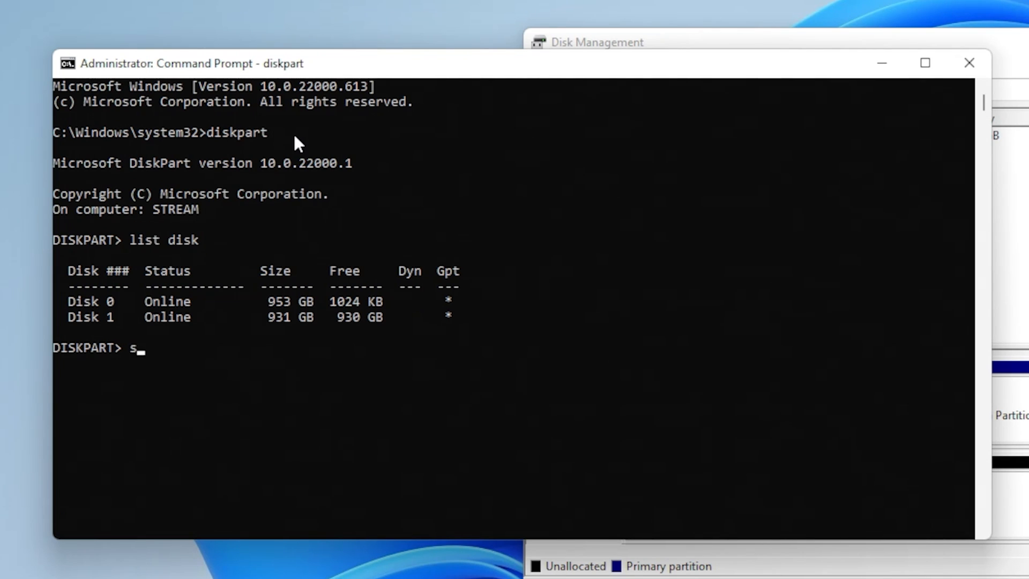
{"action": "type", "text": "elect"}
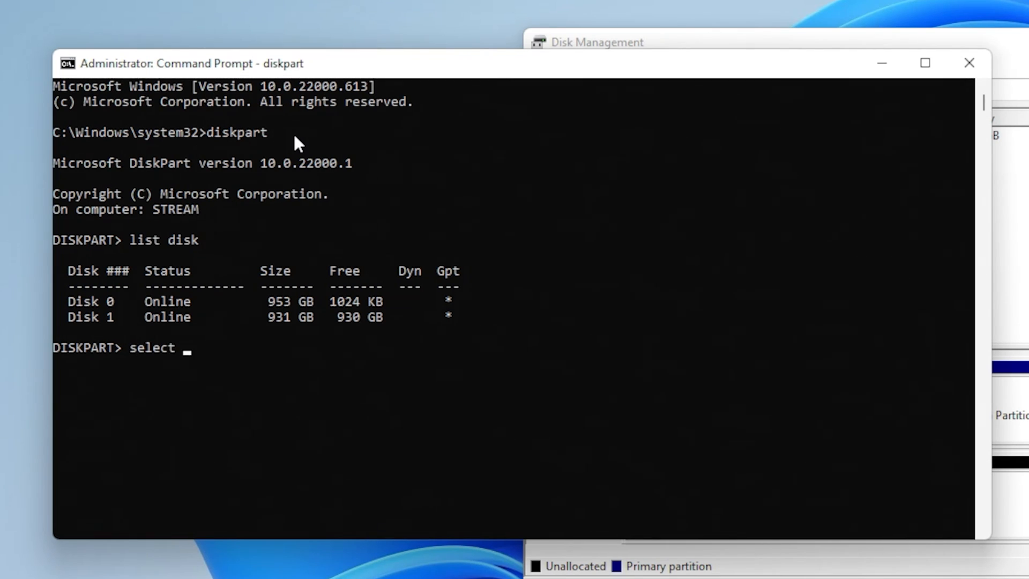
{"action": "type", "text": "disk1"}
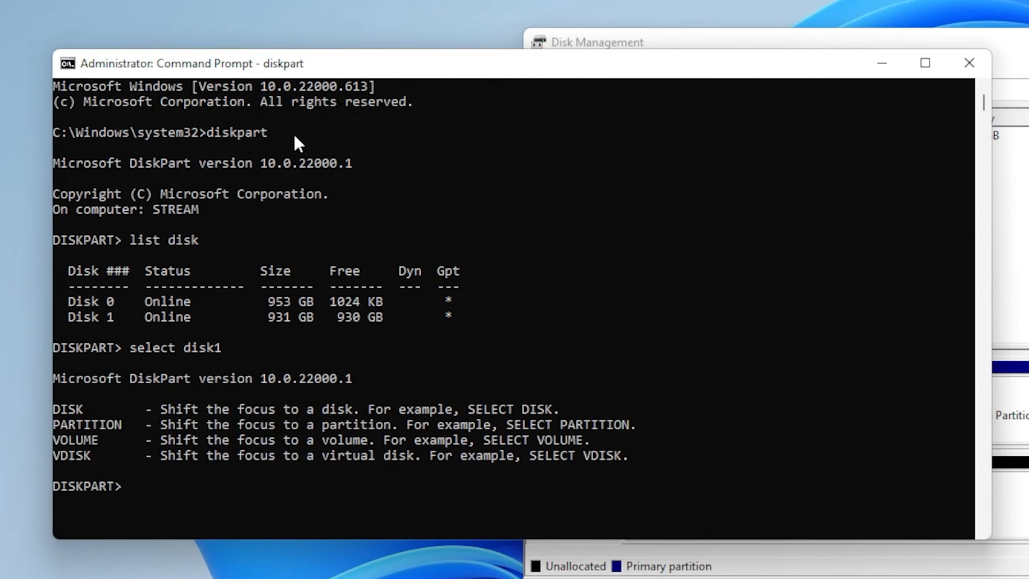
{"action": "type", "text": "select disk1"}
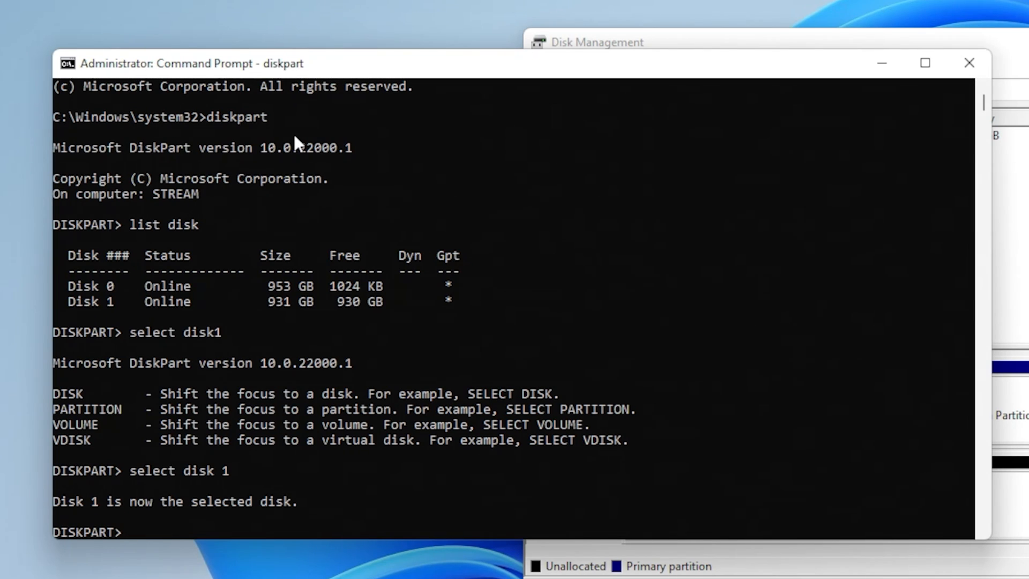
{"action": "type", "text": "clean"}
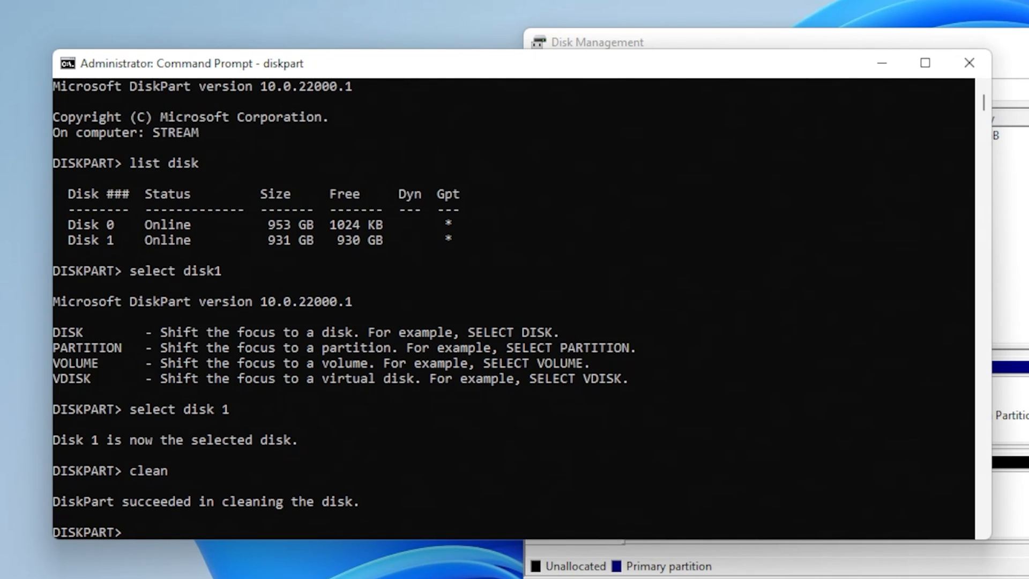
{"action": "mouse_move", "coordinate": [1015, 58]}
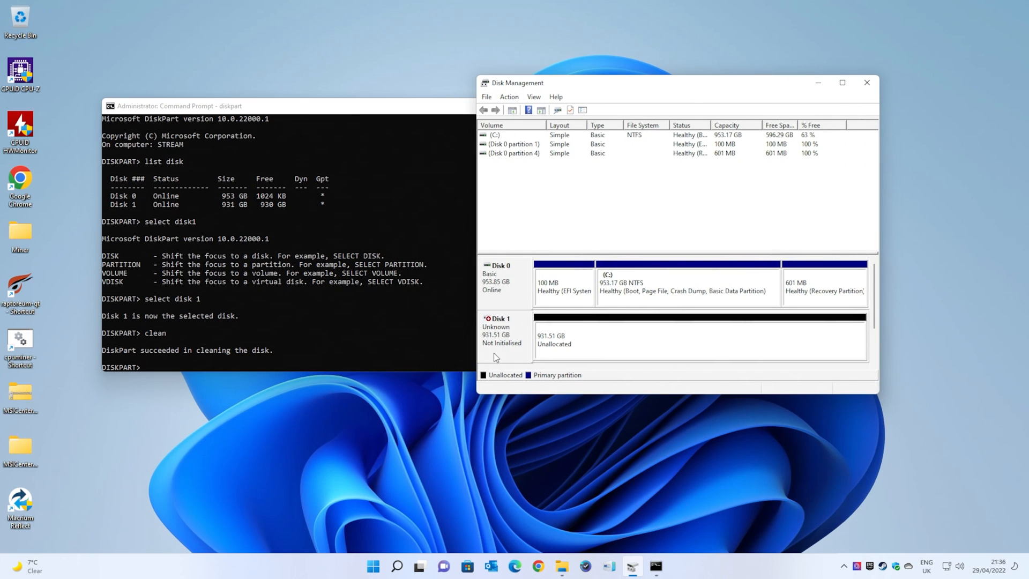
{"action": "mouse_move", "coordinate": [505, 348]}
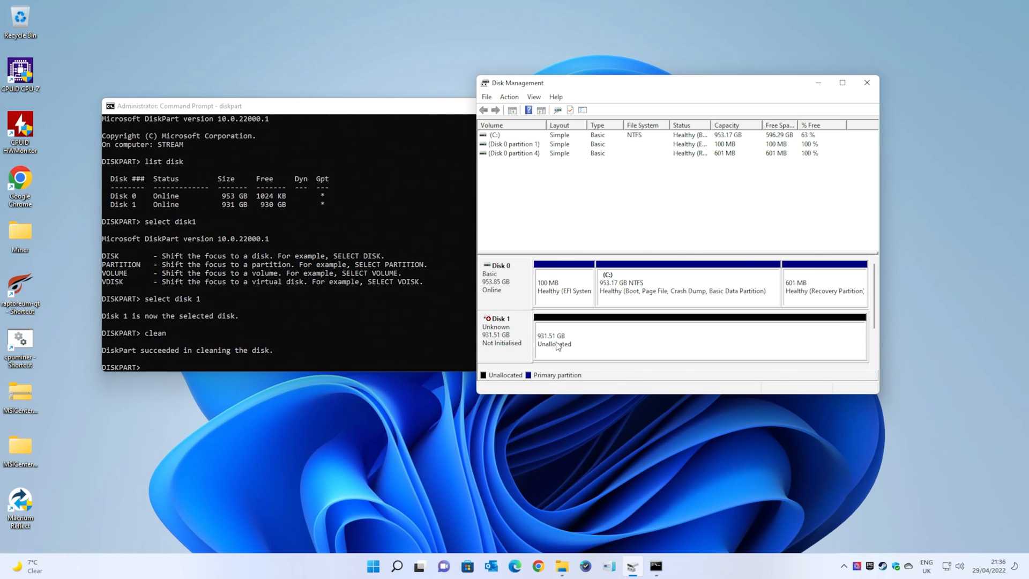
Bring up the options for the uninitialised, fully unallocated Disk 1 (931.51 GB)
{"action": "right_click", "coordinate": [578, 338]}
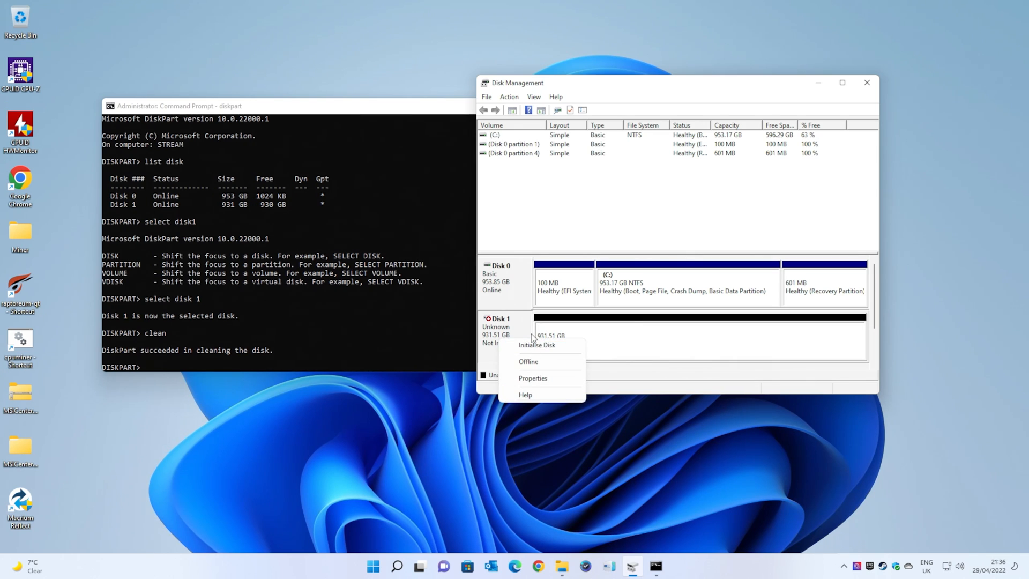
{"action": "mouse_move", "coordinate": [535, 345]}
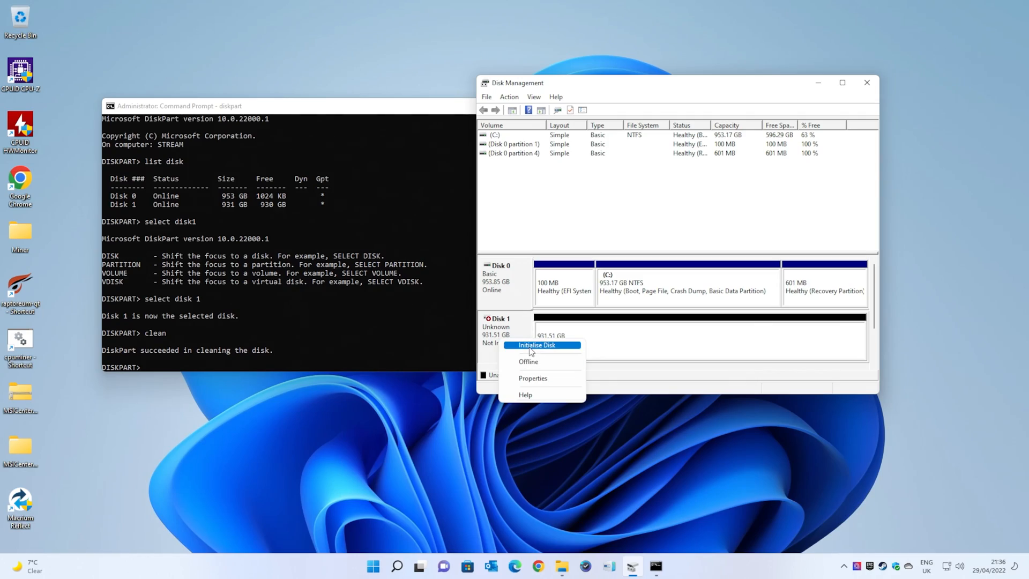